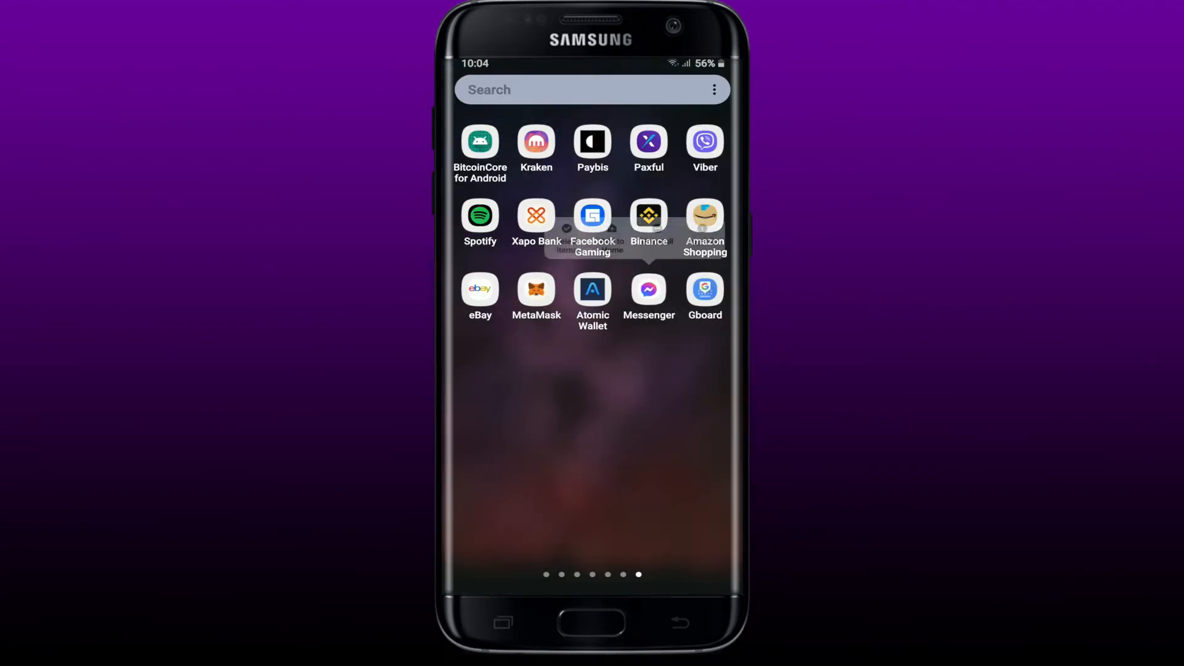
- Long-press Messenger in the app drawer and choose App info
click(648, 292)
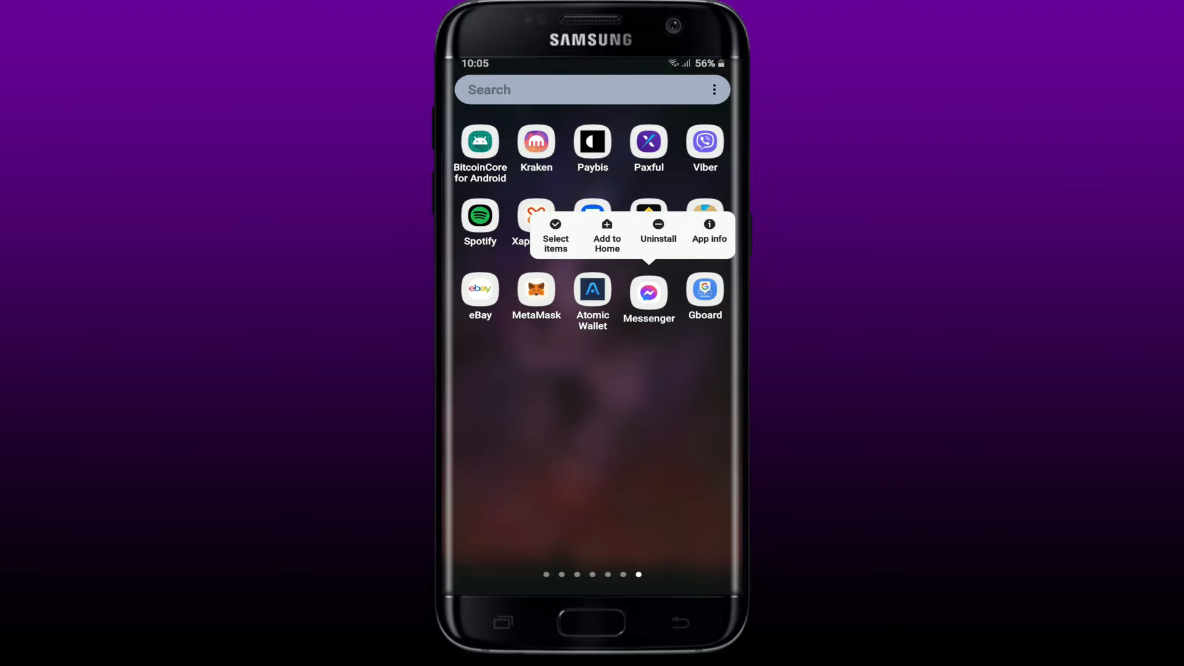
click(707, 233)
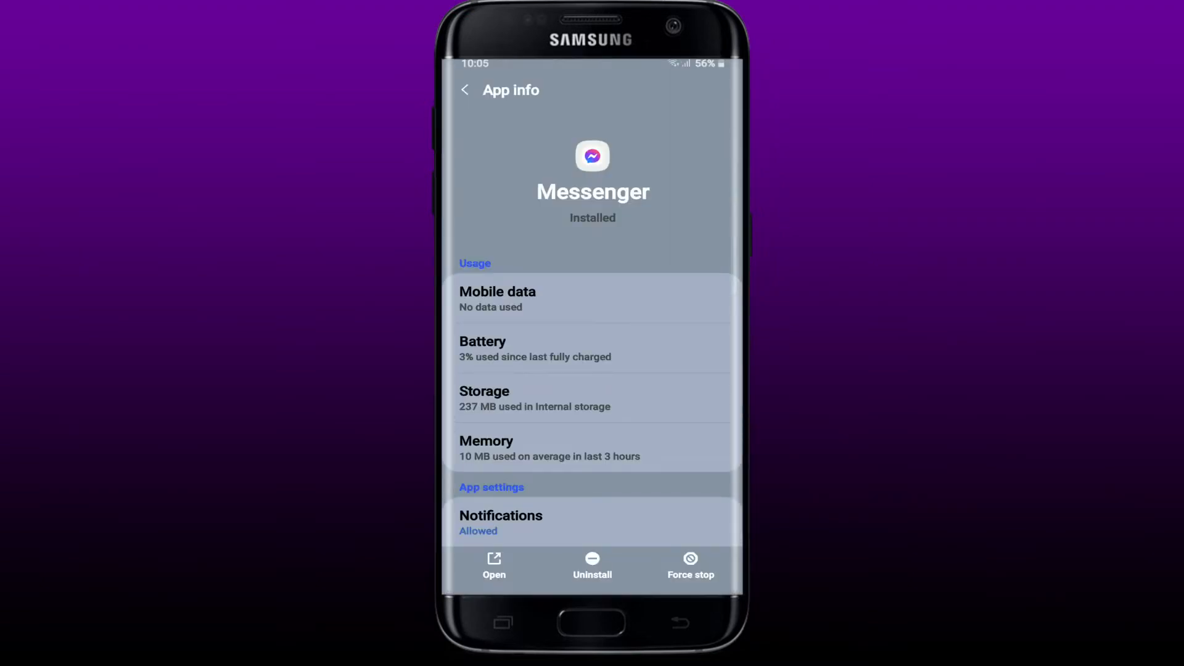
- Force stop Messenger from its App info page
click(689, 566)
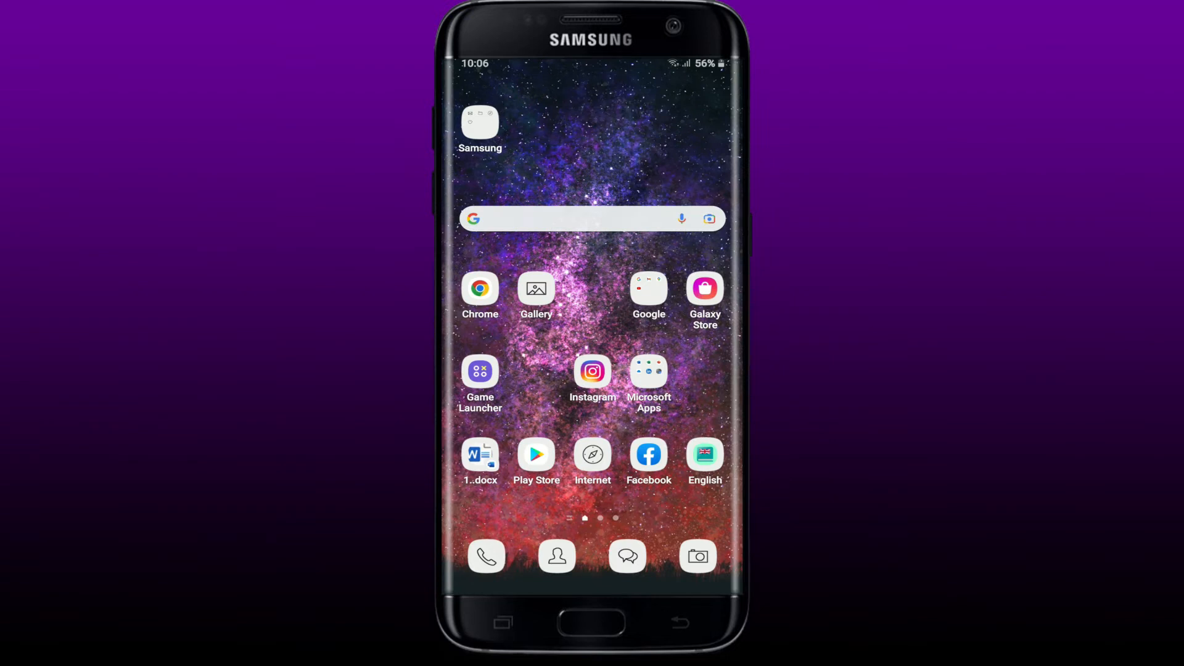
- Open the Play Store and search for 'messenger'
click(536, 454)
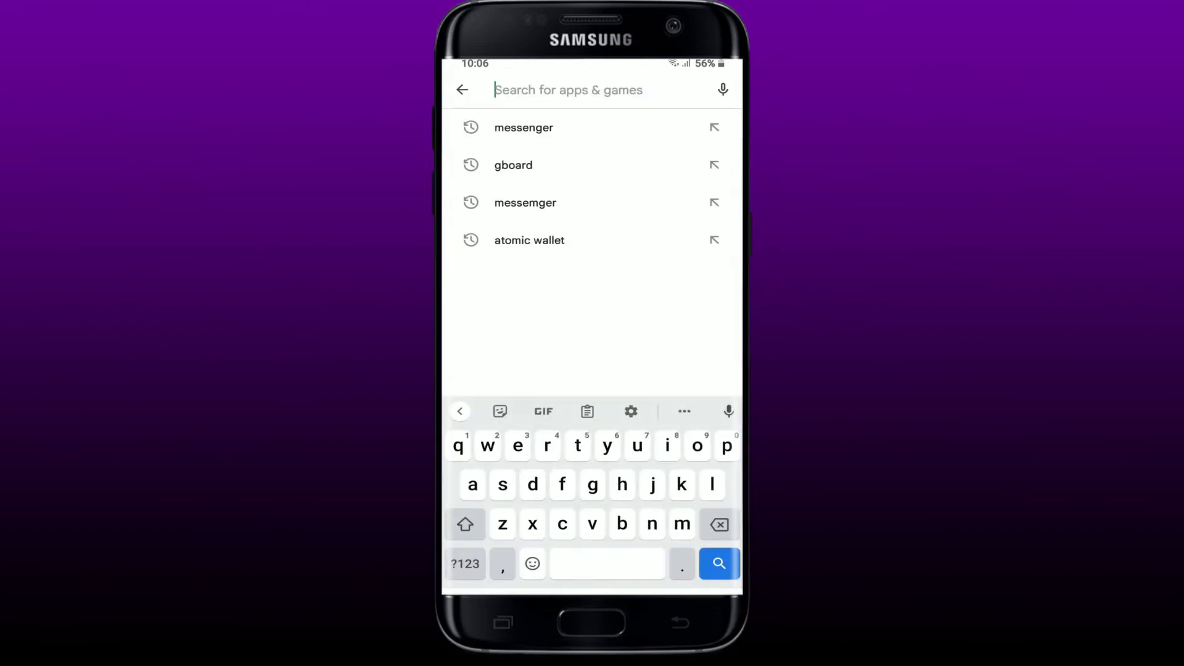
click(523, 127)
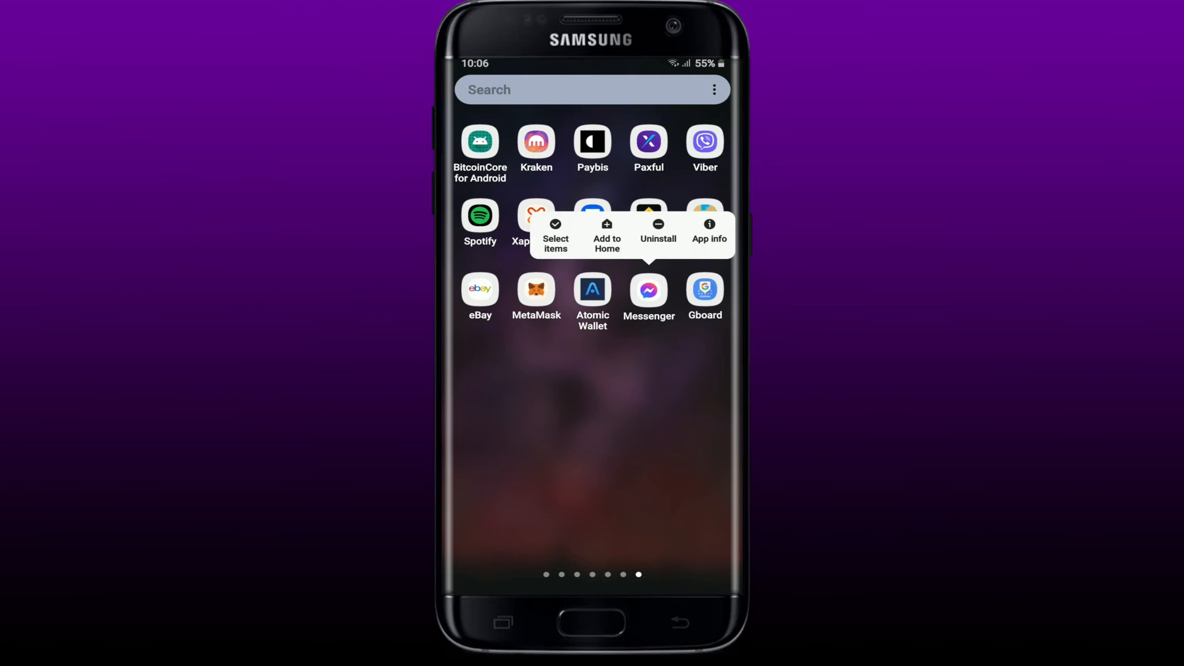
- Choose App info from Messenger's shortcut popup
click(707, 232)
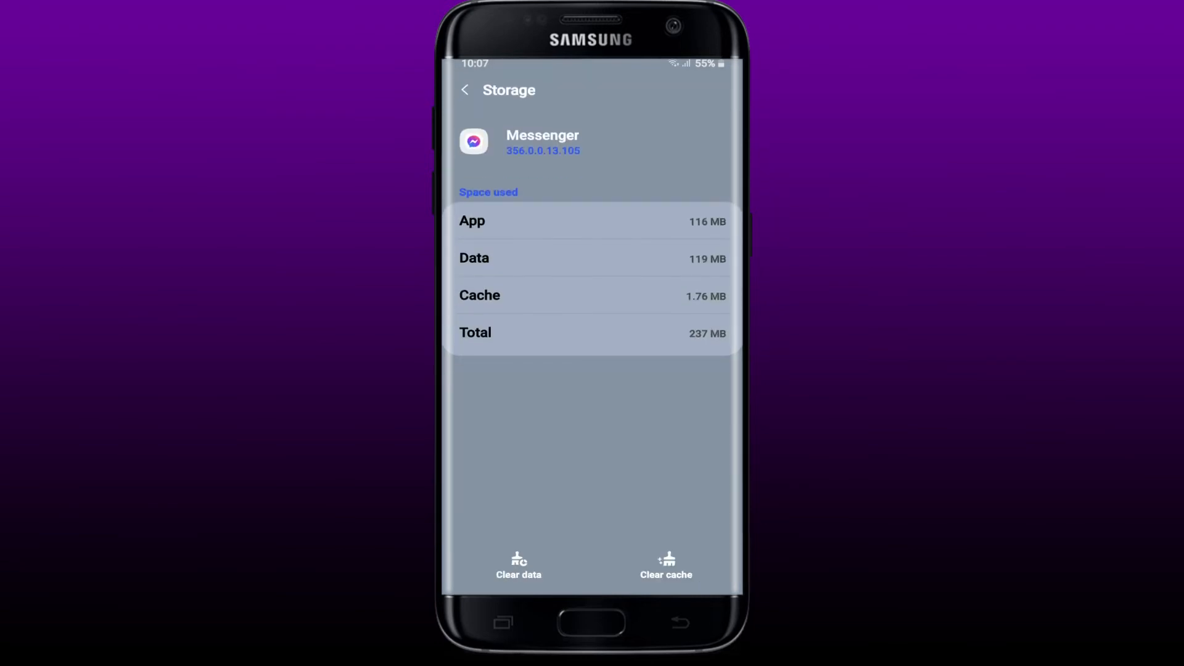
- Clear Messenger's 1.76 MB cache and delete its 119 MB of data
click(666, 565)
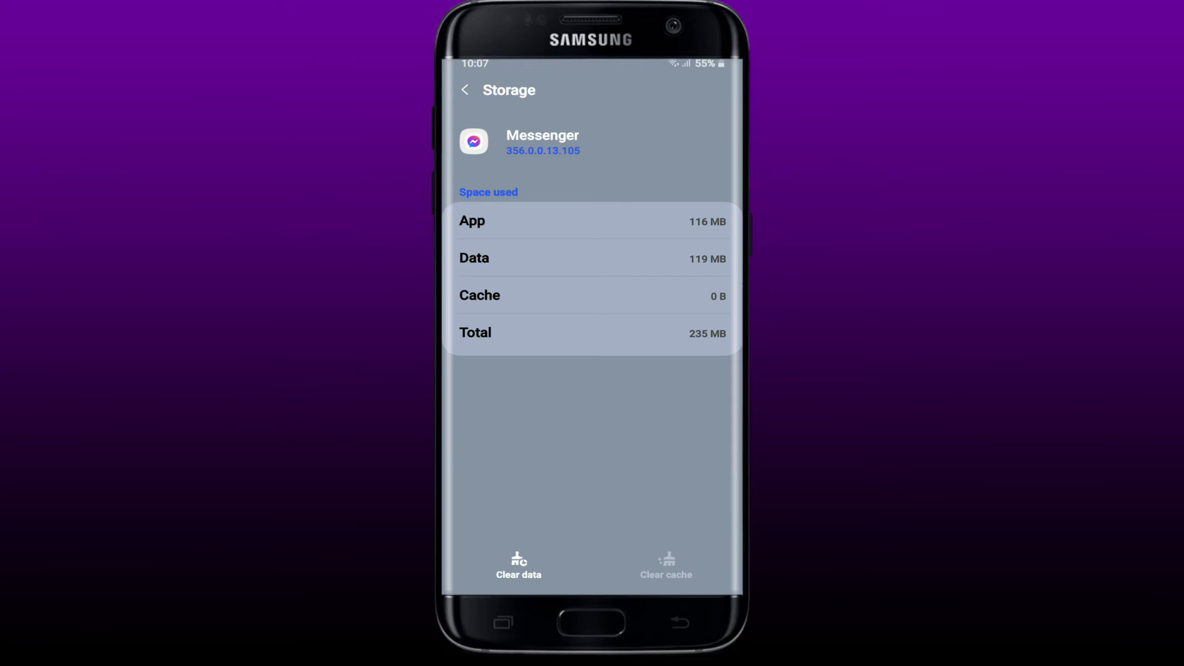
click(519, 565)
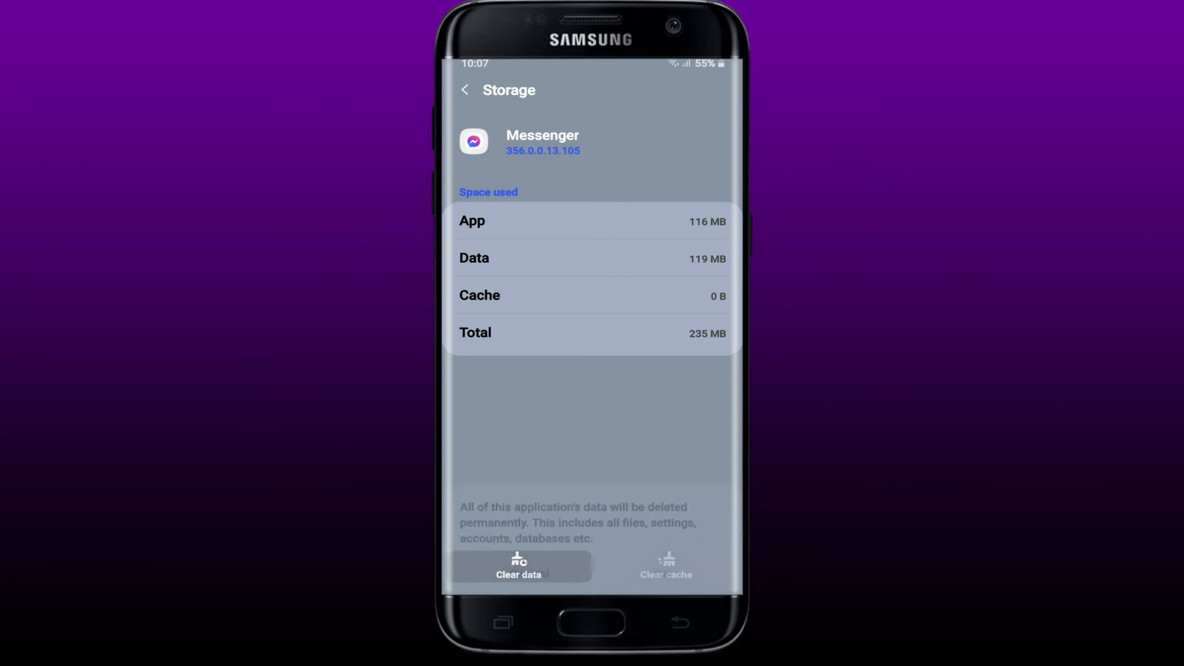
click(519, 566)
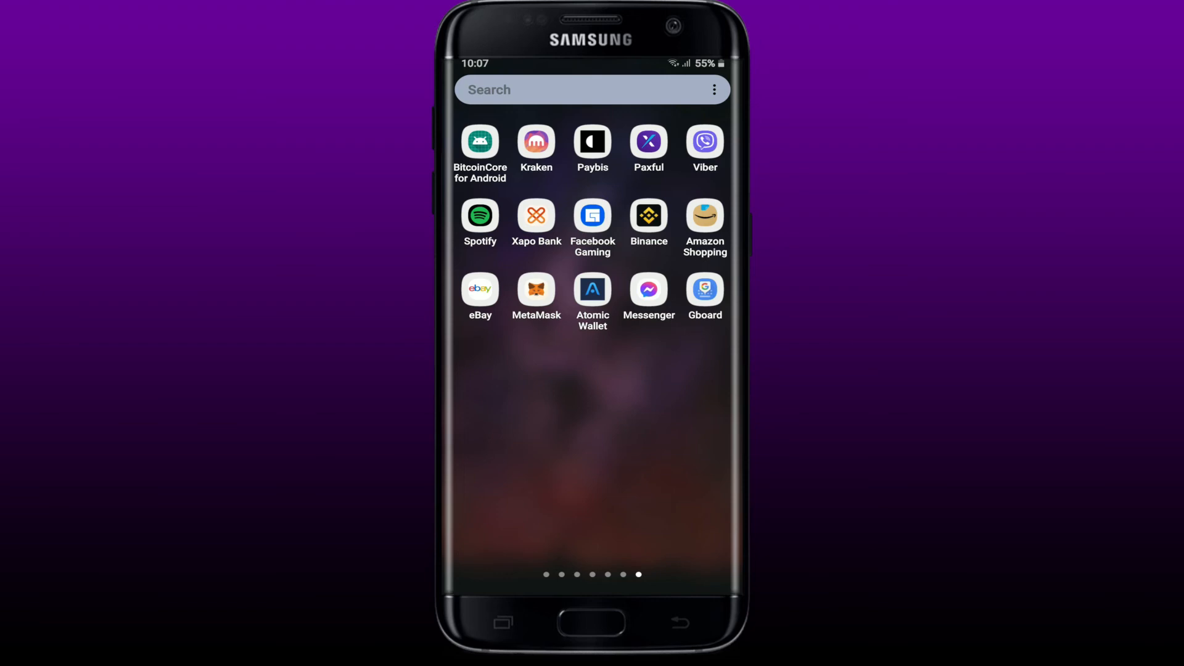
- Launch Messenger and scroll down through the Chats list
click(648, 289)
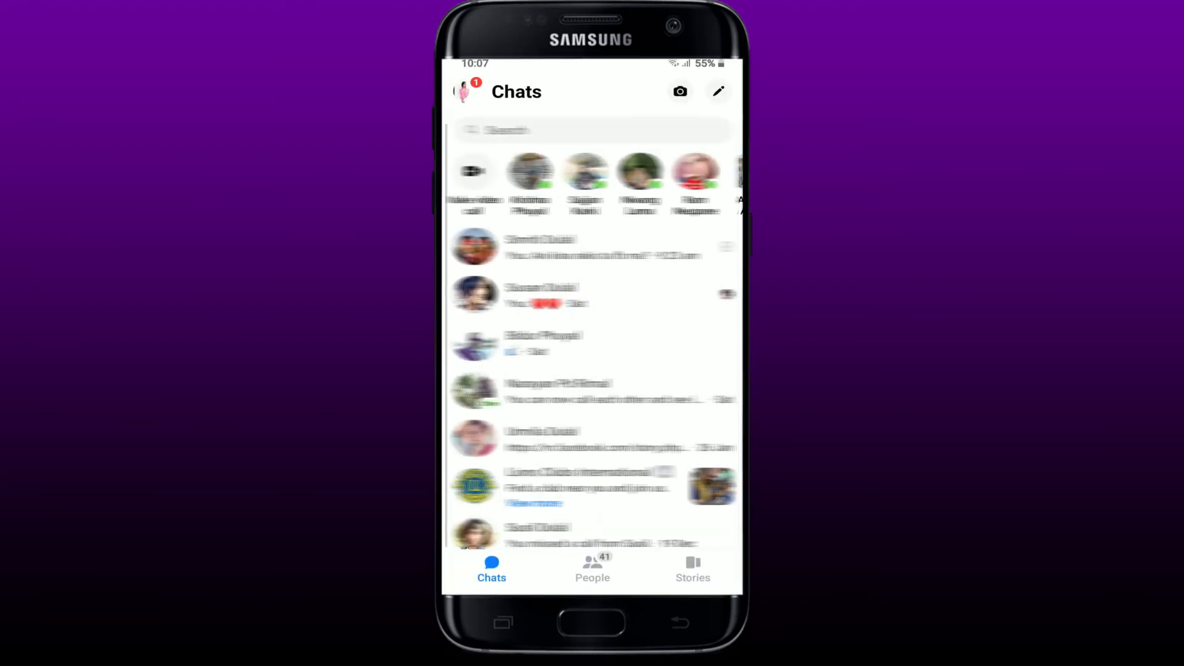
scroll(down, 3)
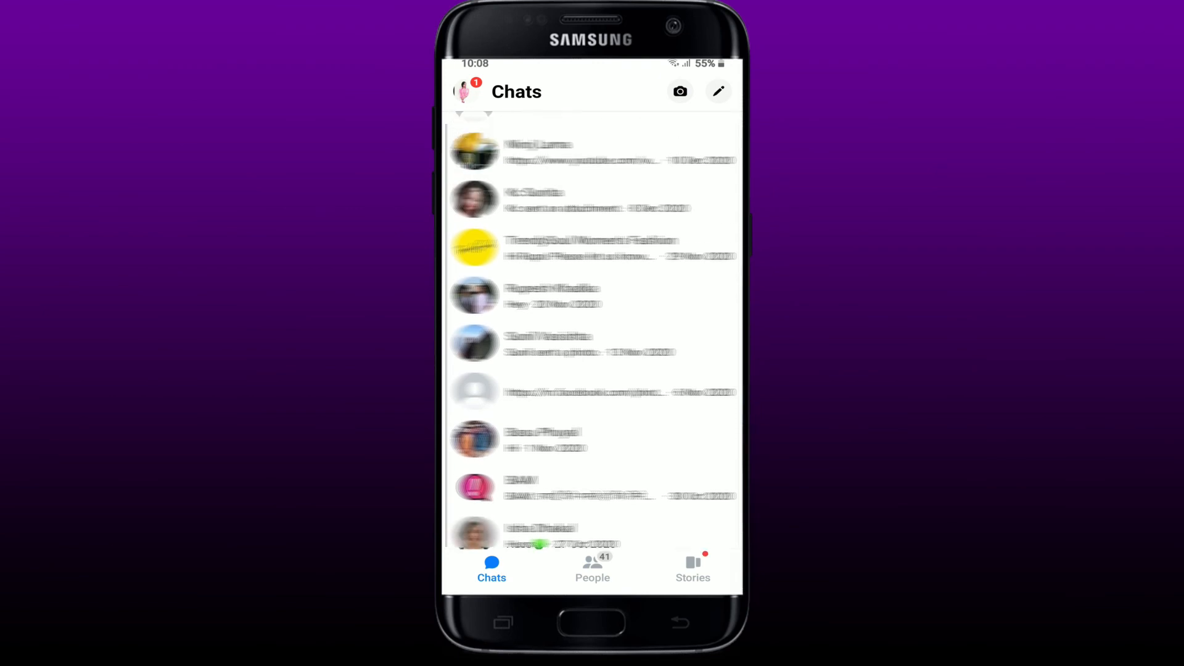
scroll(down, 3)
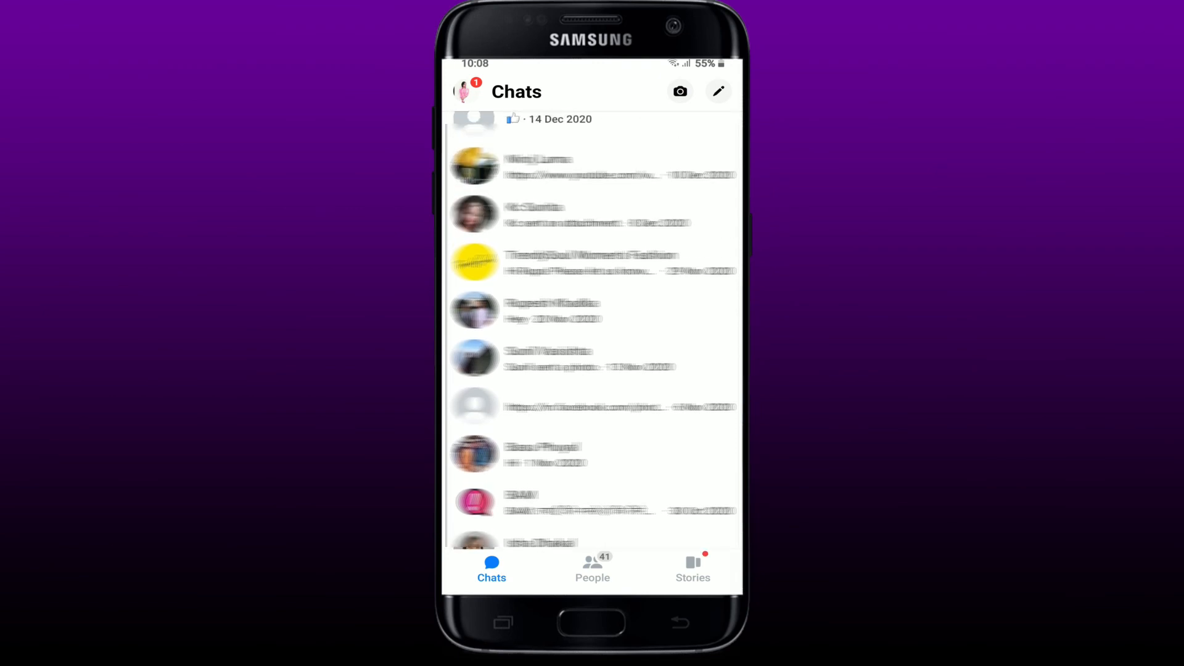